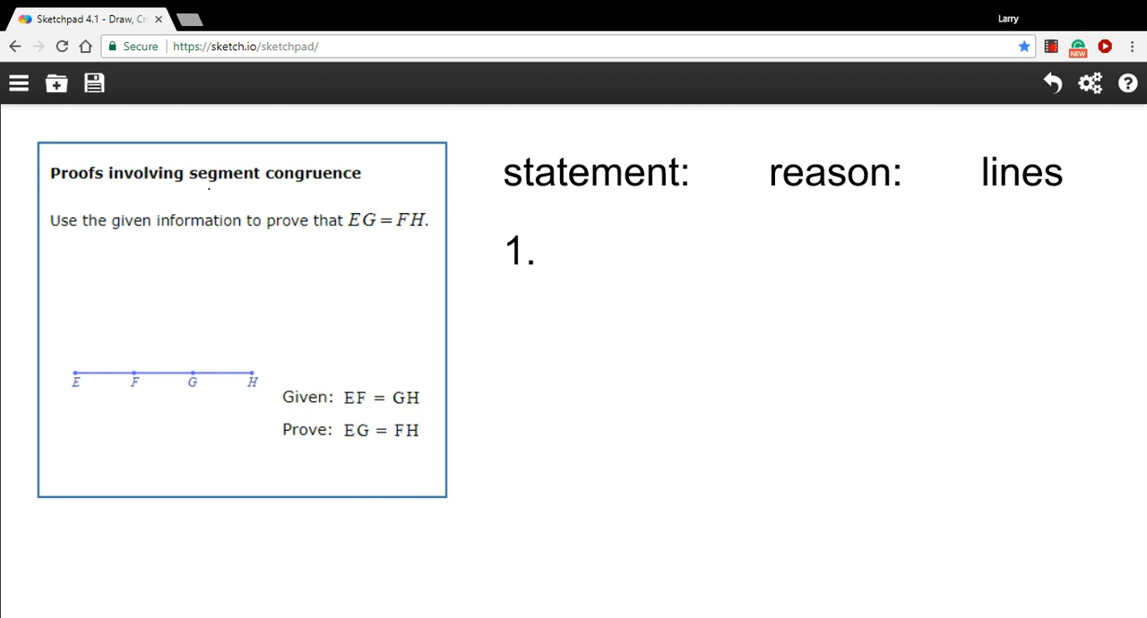
Step: Underline the problem's key words and bracket segments EF, GH and FH on the diagram
drag(195, 189, 255, 197)
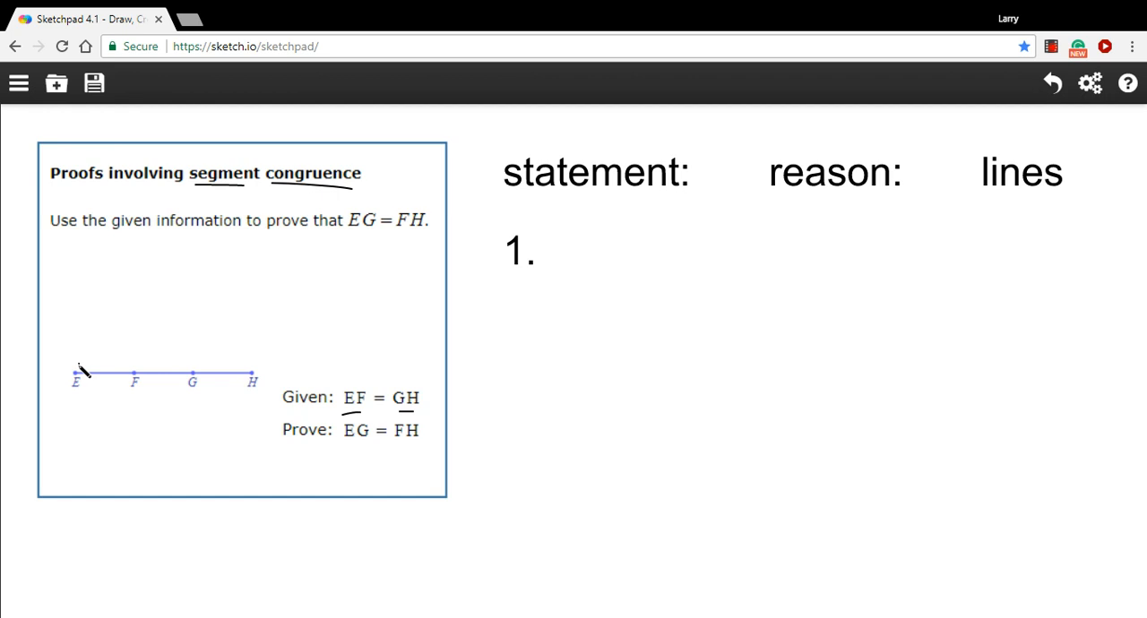
drag(77, 367, 135, 368)
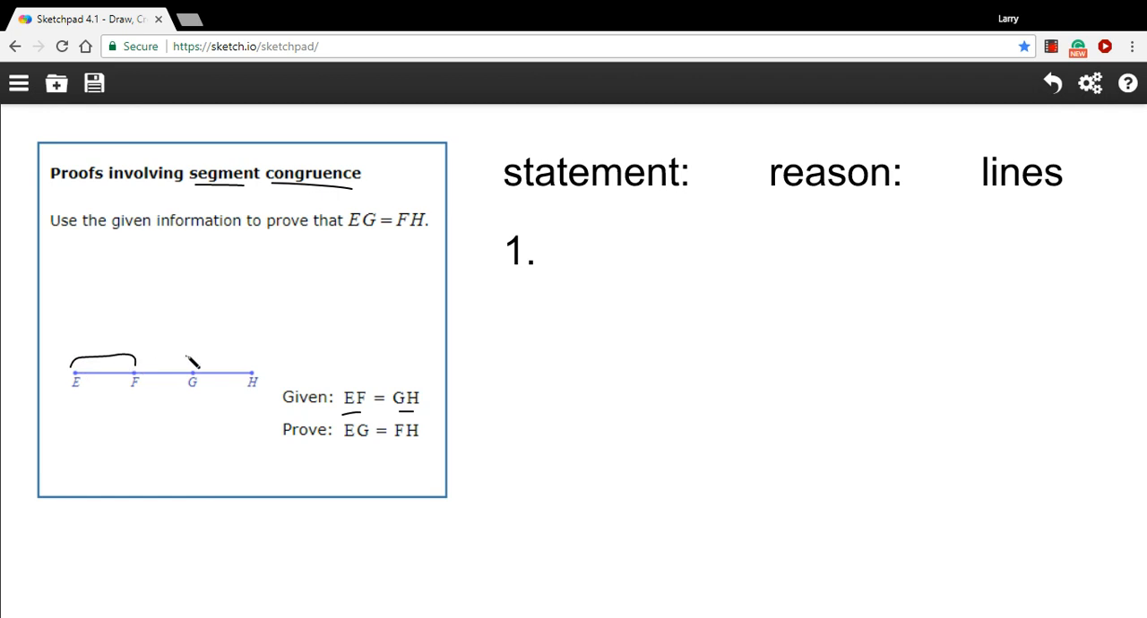
drag(192, 367, 253, 372)
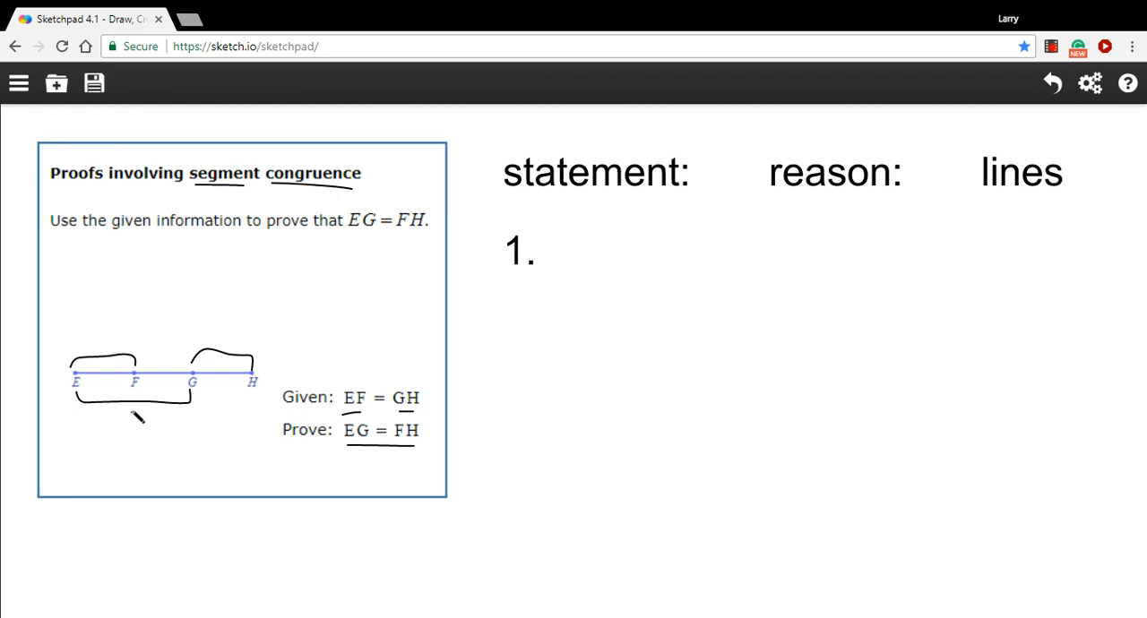
drag(134, 416, 256, 403)
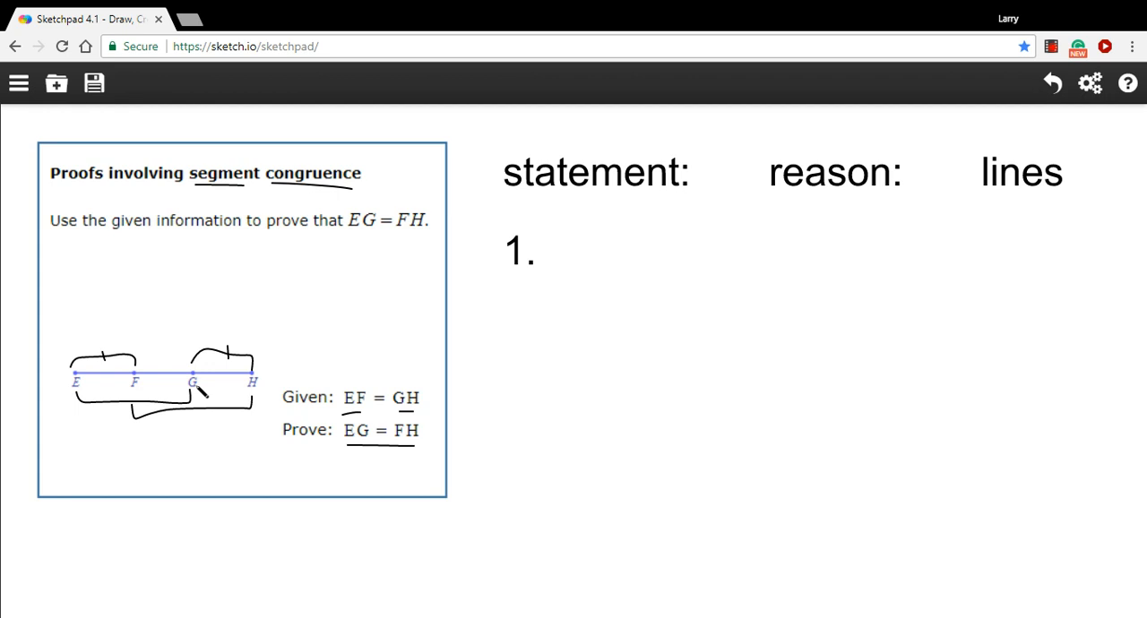
mouse_move(103, 424)
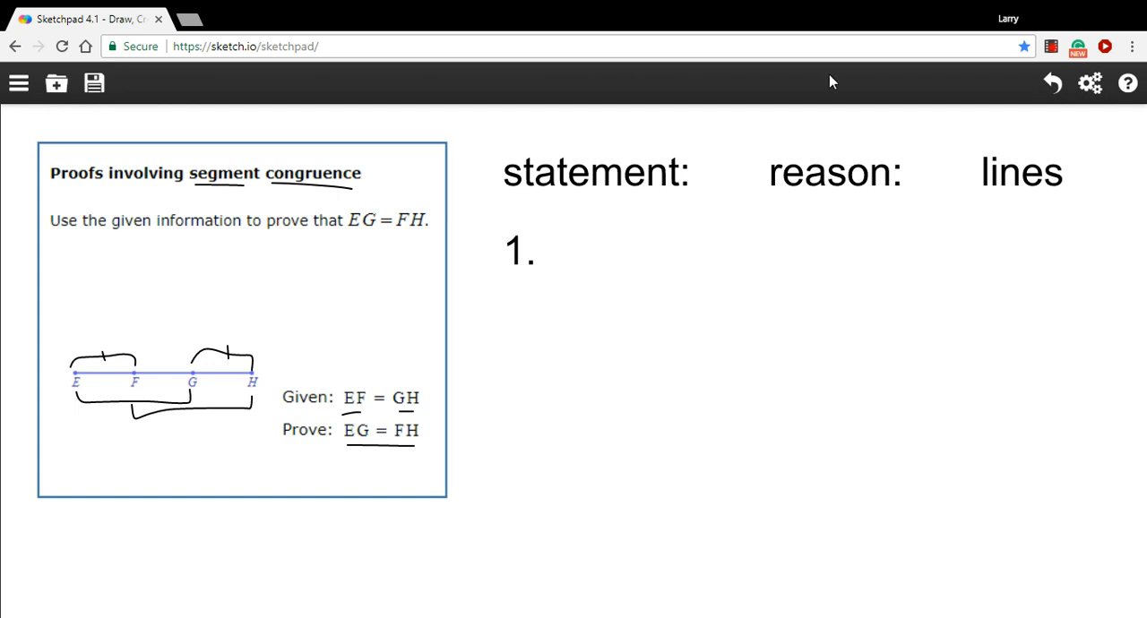
Step: With the Text tool, write proof line 1 as 'EF = GH' with reason 'given'
click(18, 83)
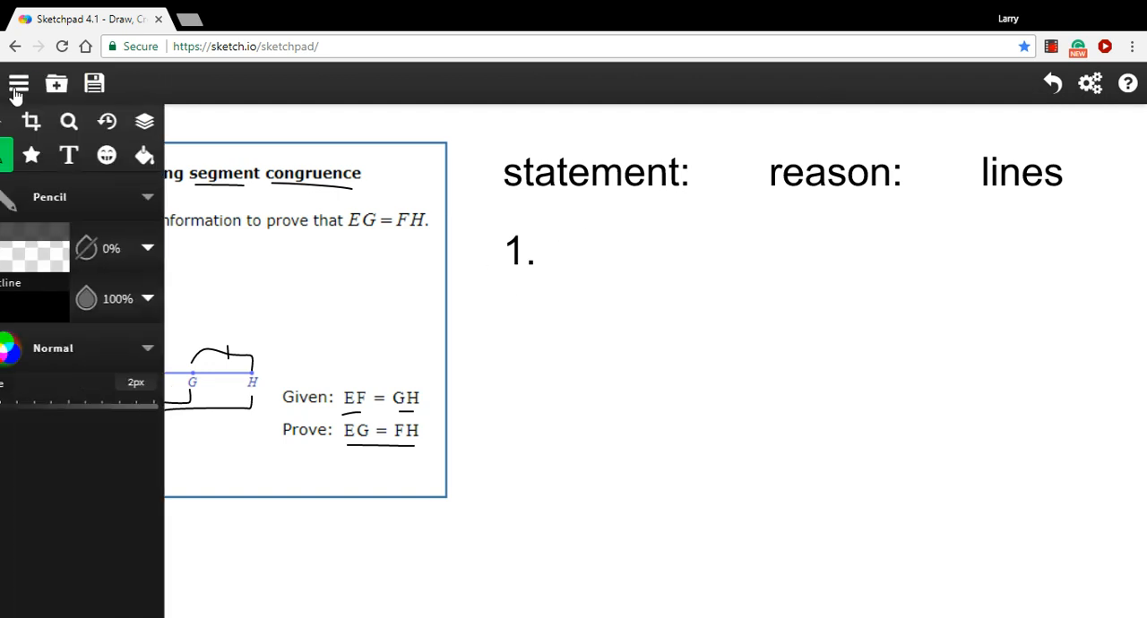
click(19, 83)
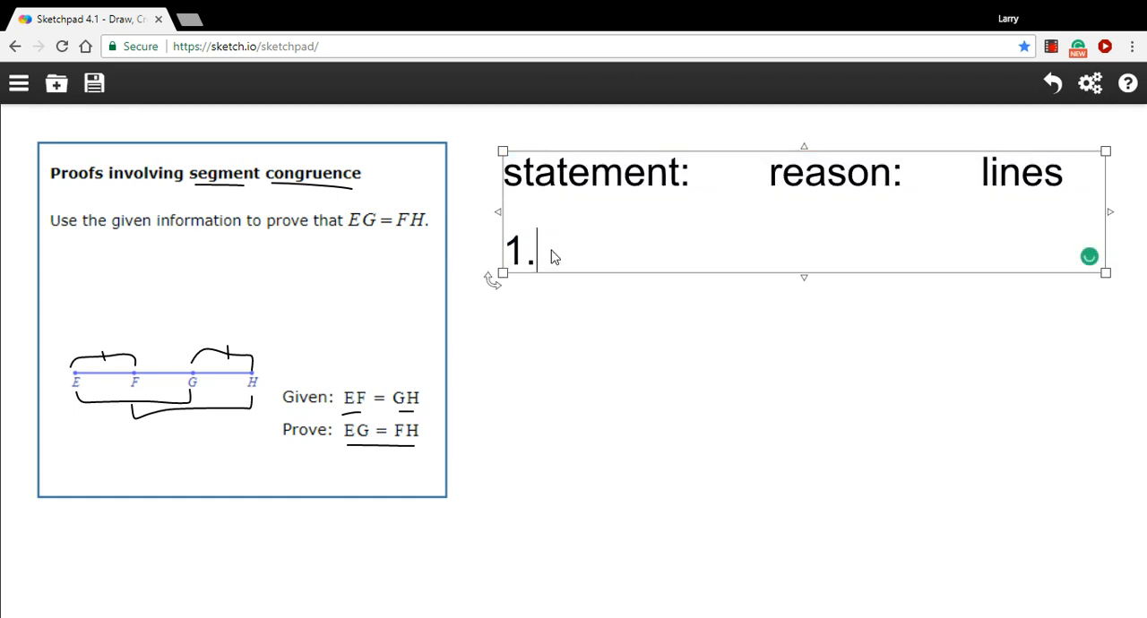
text(EF)
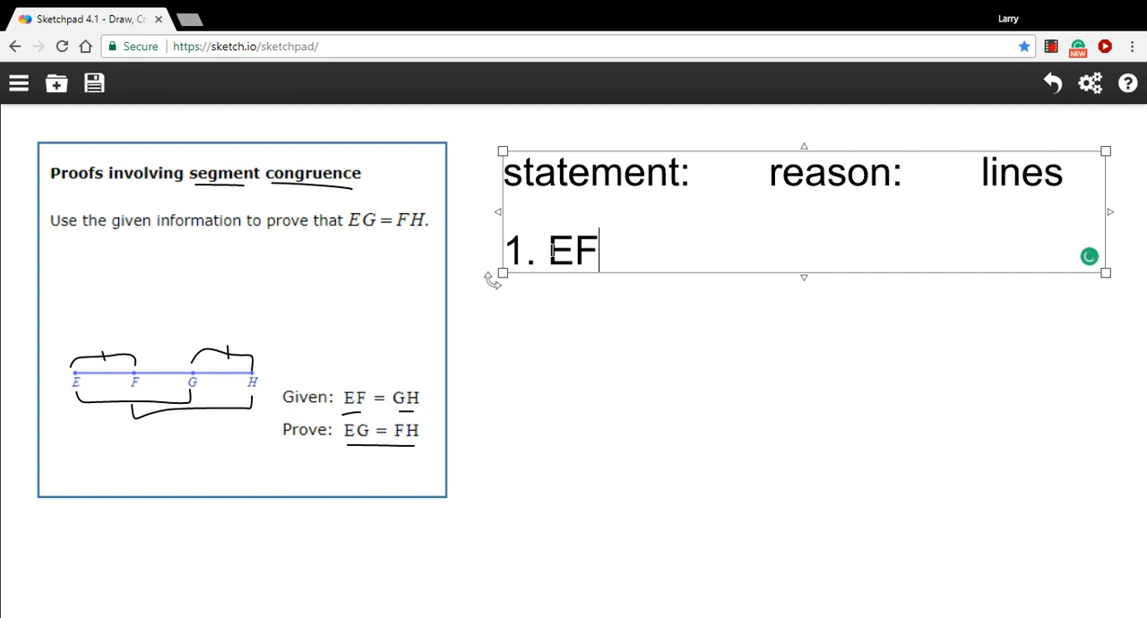
text(= GH)
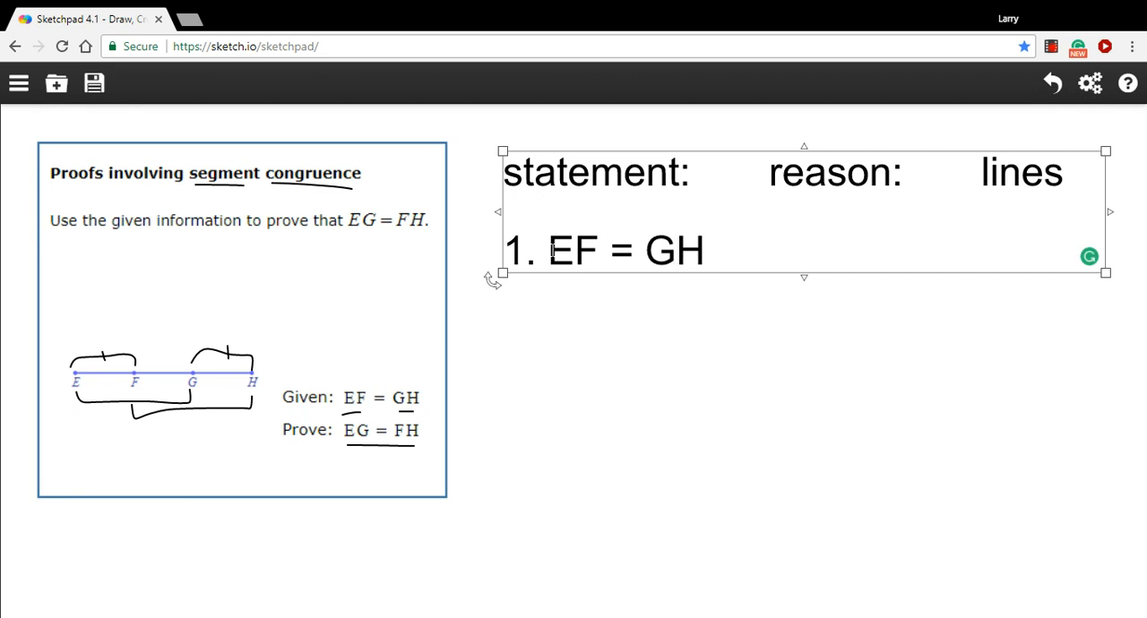
text(given)
text(2)
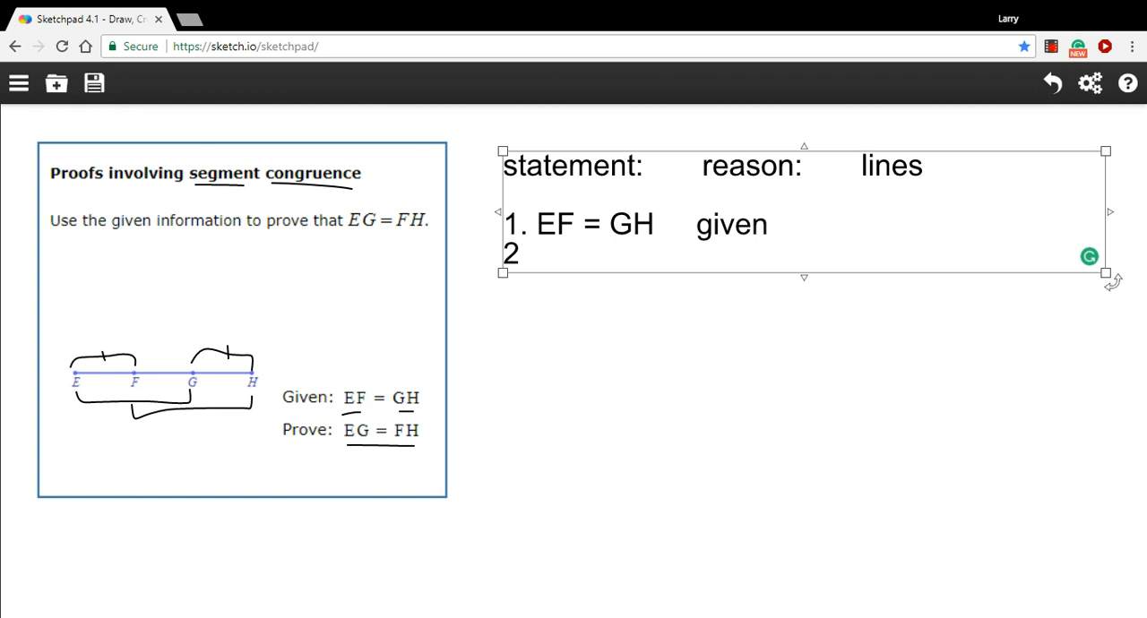
Step: Write line 2 'EG = EF + FG' with reason 'segment addition', then number line 3
text(.)
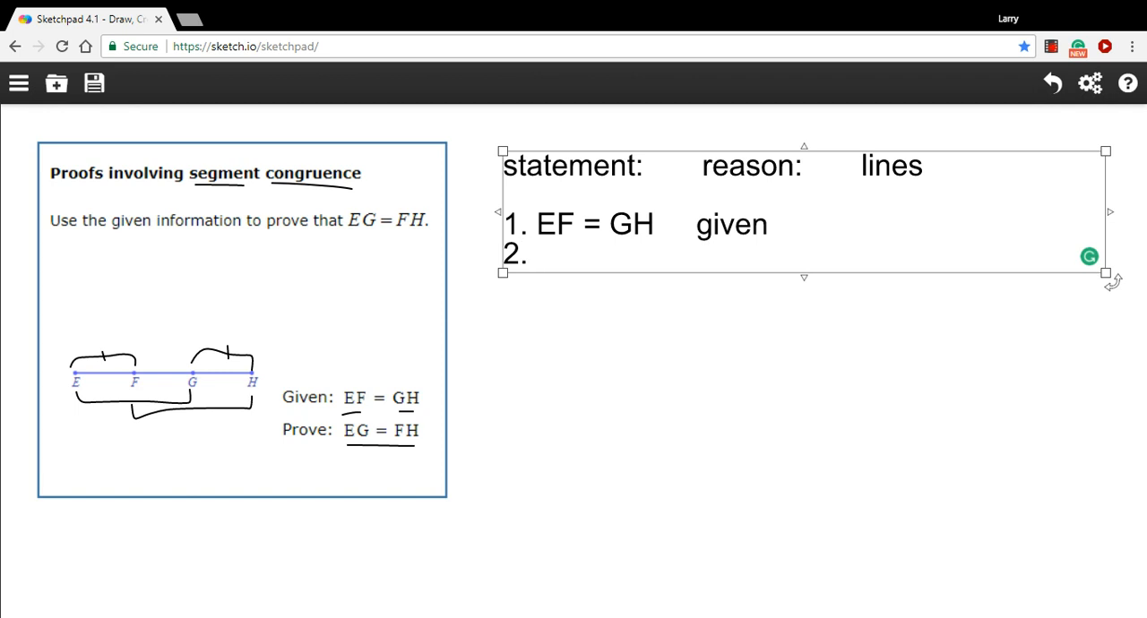
mouse_move(521, 319)
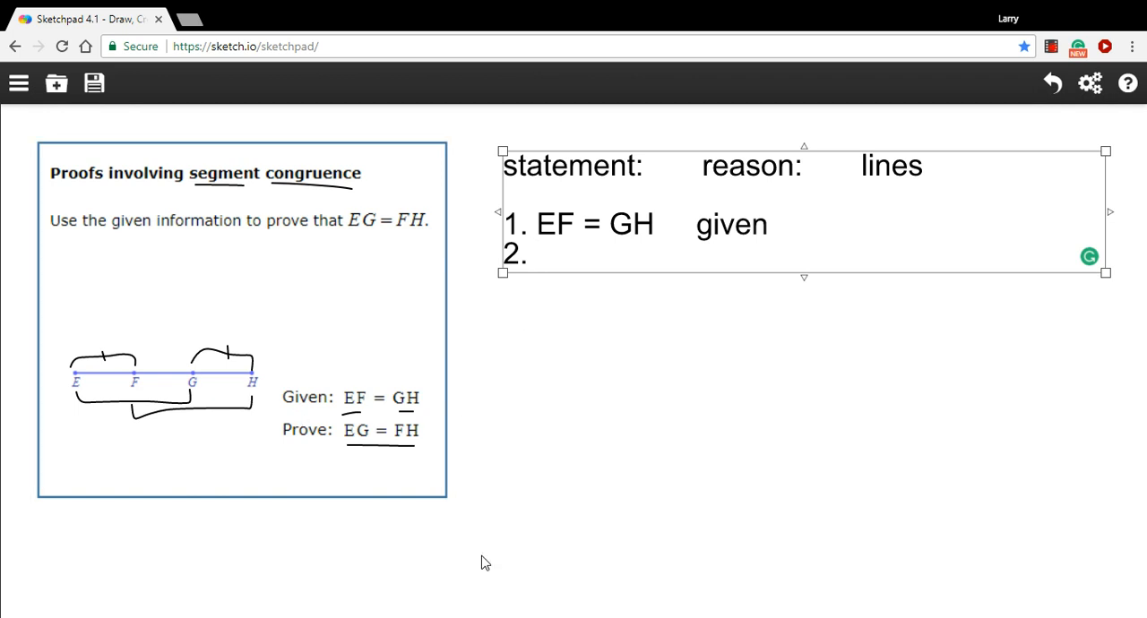
click(535, 253)
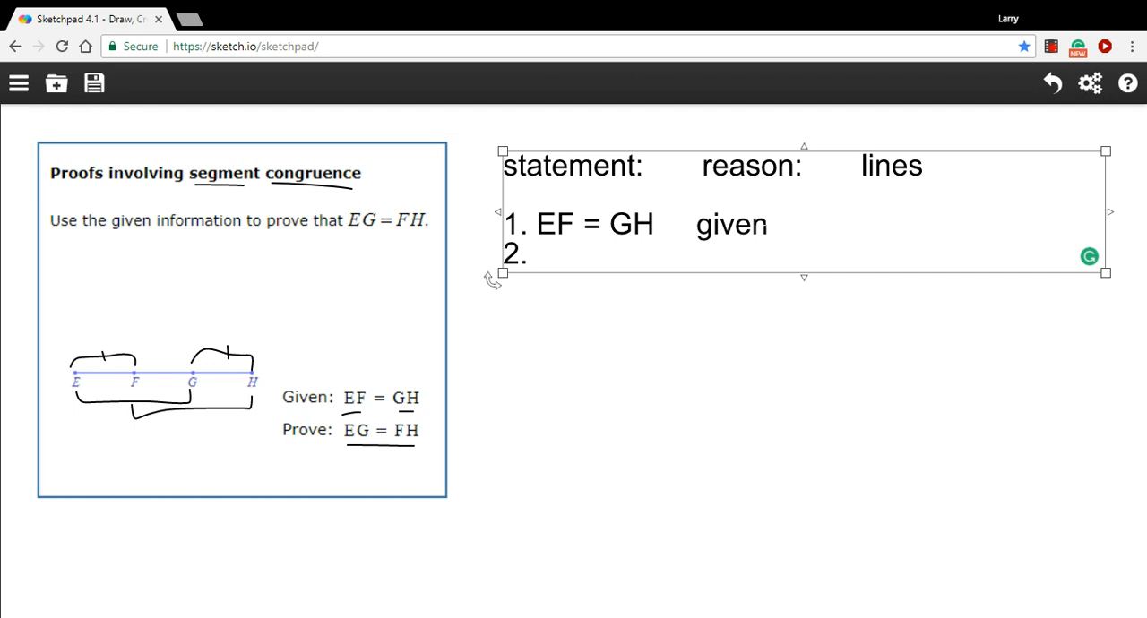
text(EG = EF)
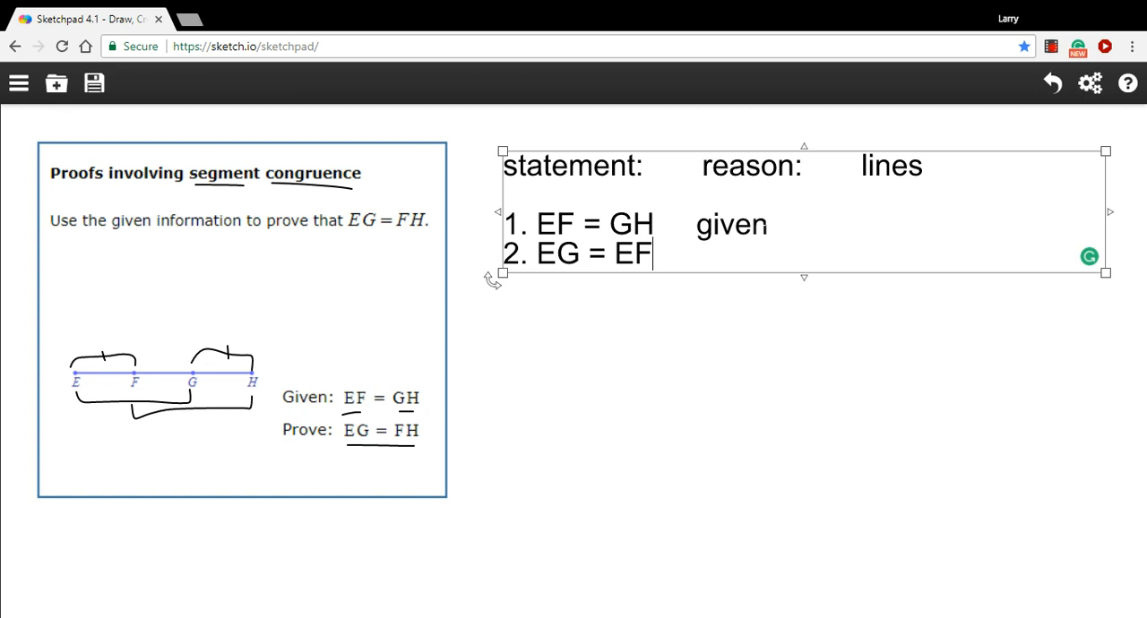
text(+)
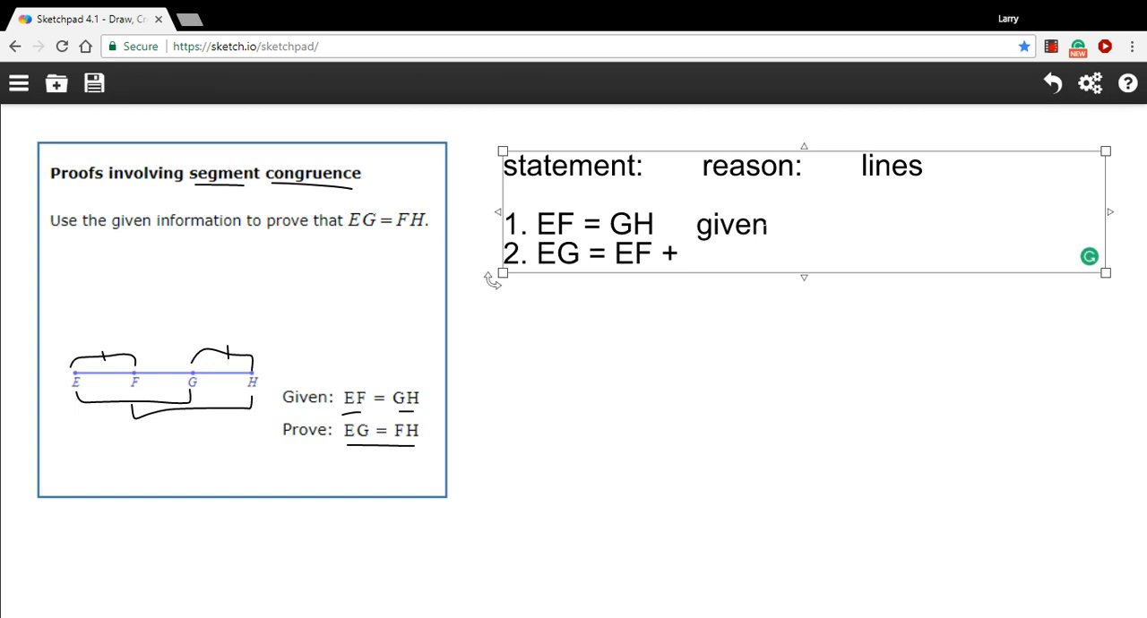
text(FG)
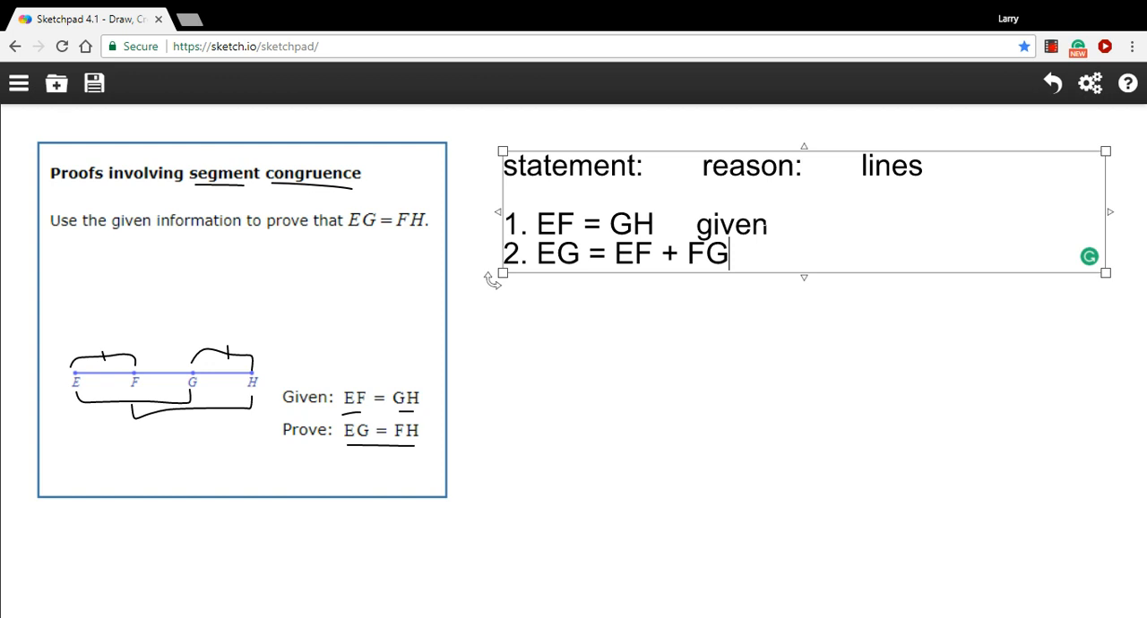
text(se)
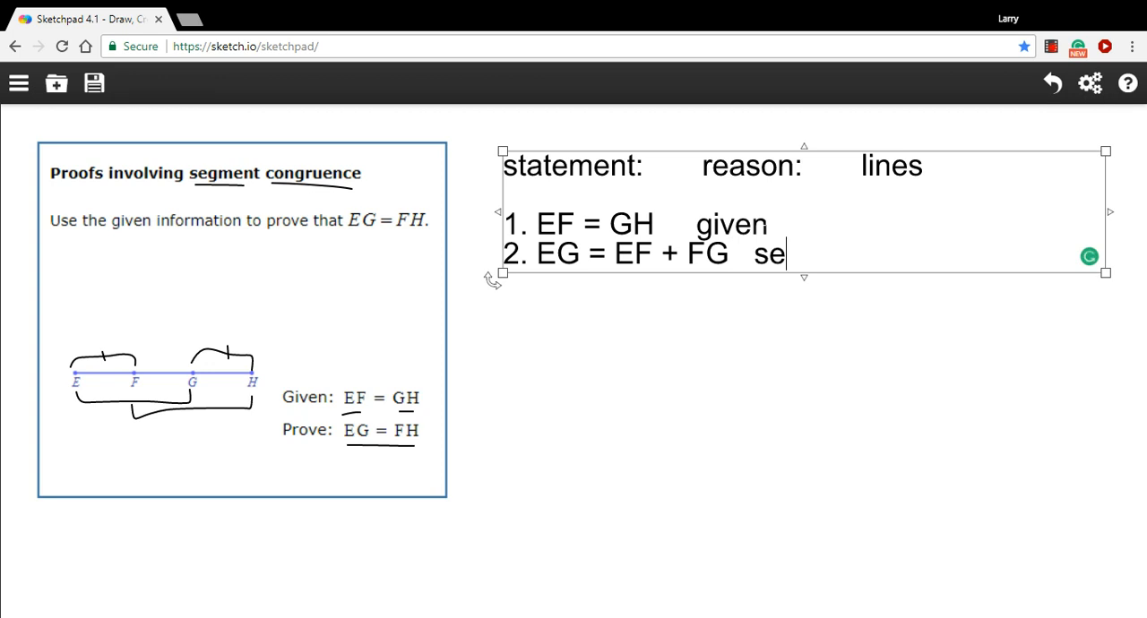
text(gment additi)
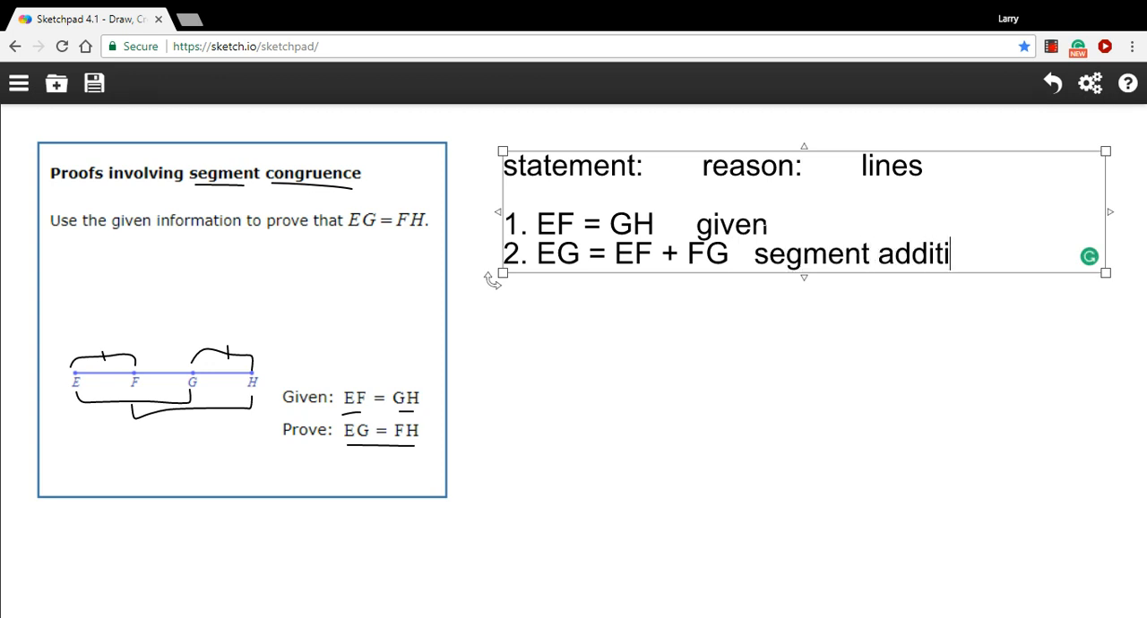
text(on)
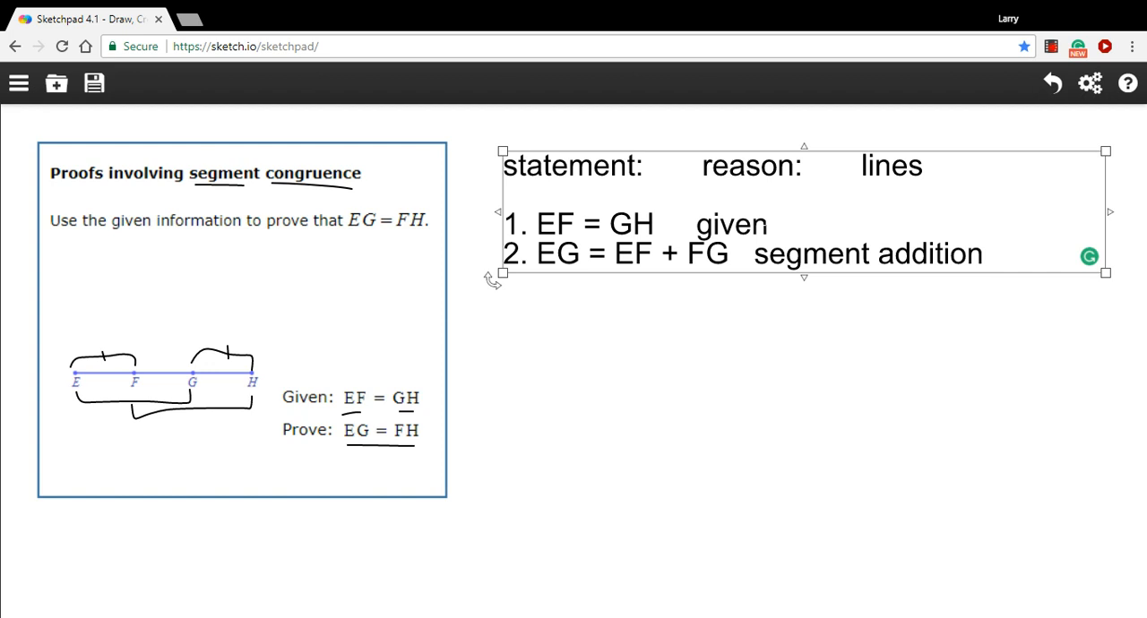
text(3.)
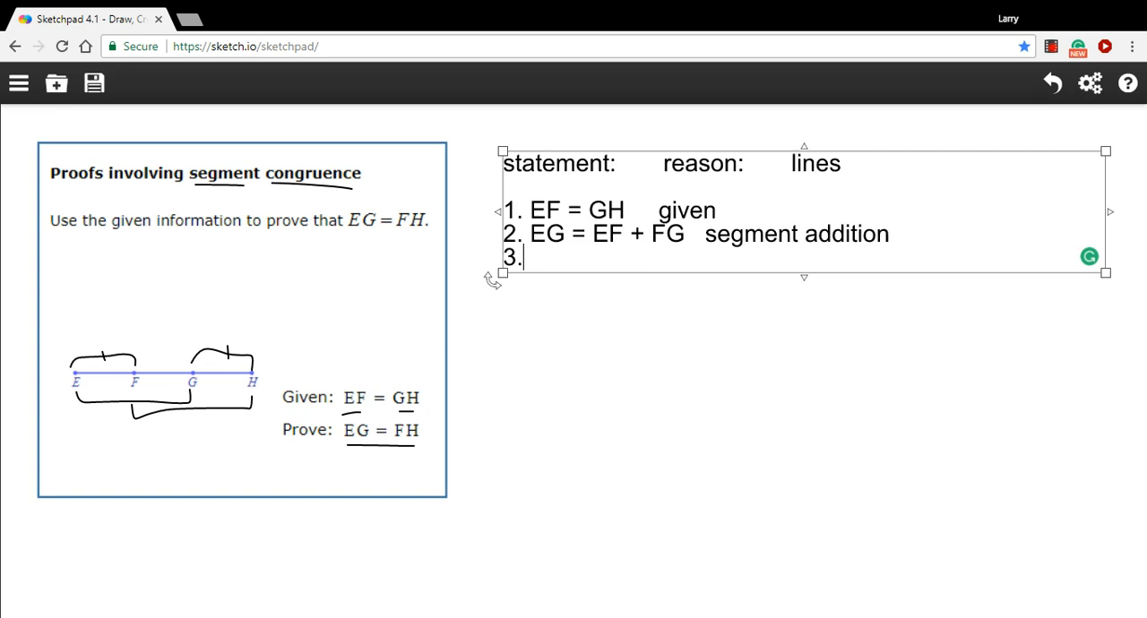
Step: Write line 3 'FH = FG + GH' with reason 'segment addition' and reopen the text to realign
text(FH =)
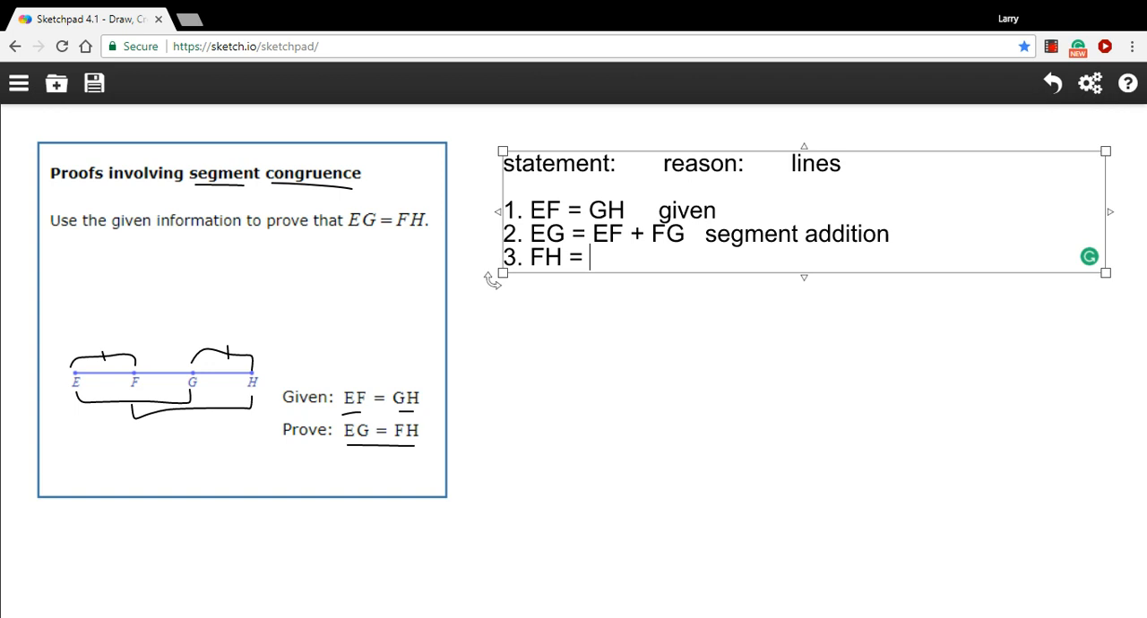
text(FG)
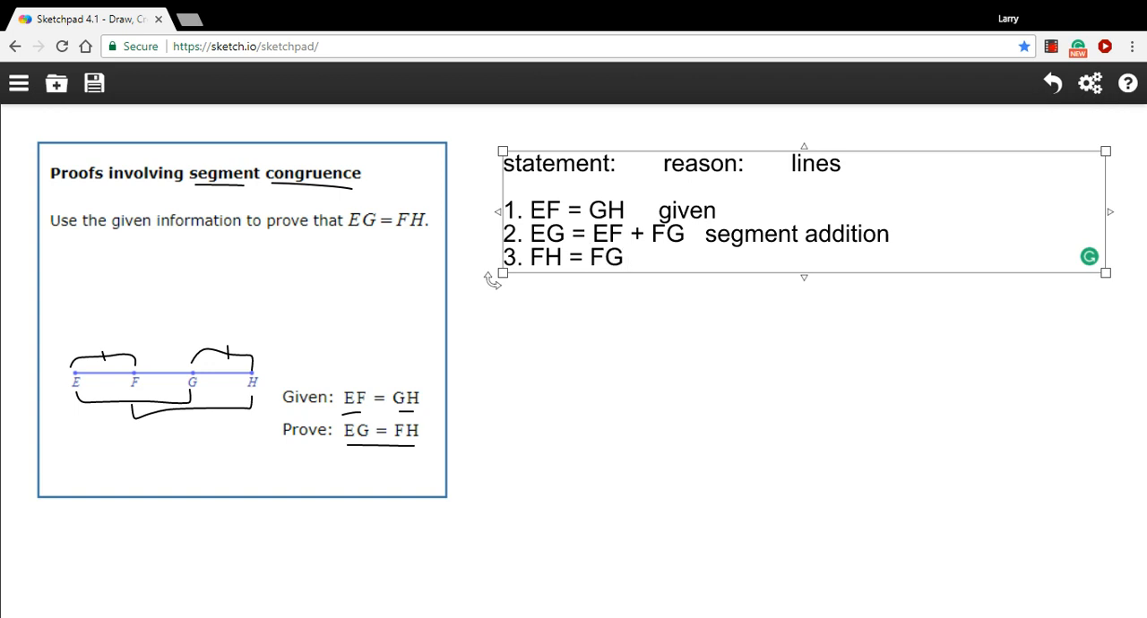
text(+ GH)
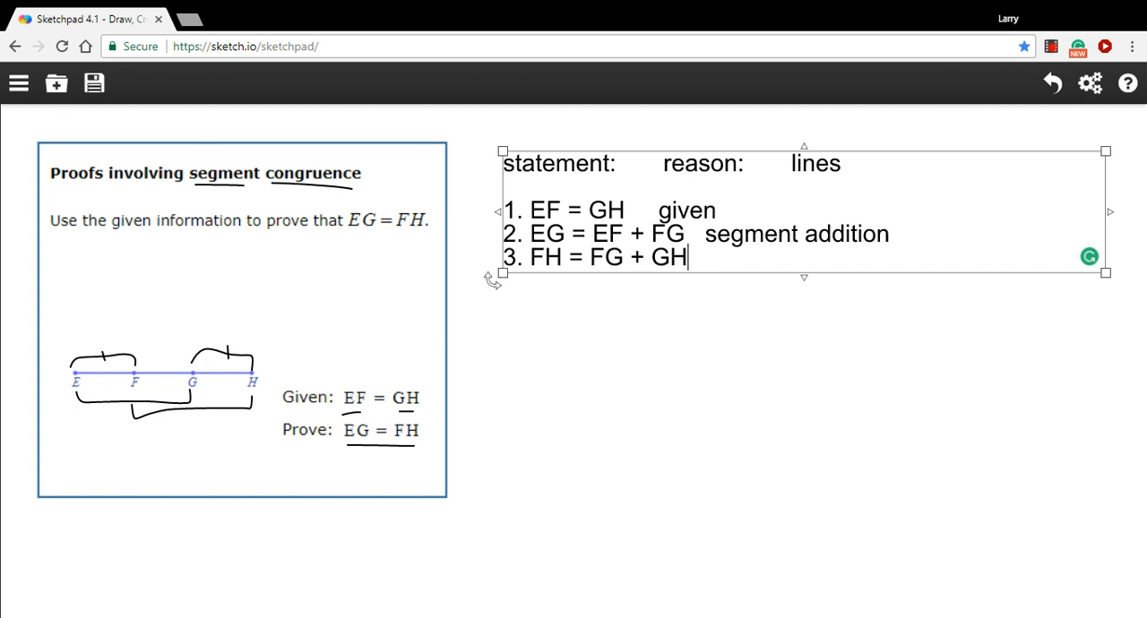
text(segemtn)
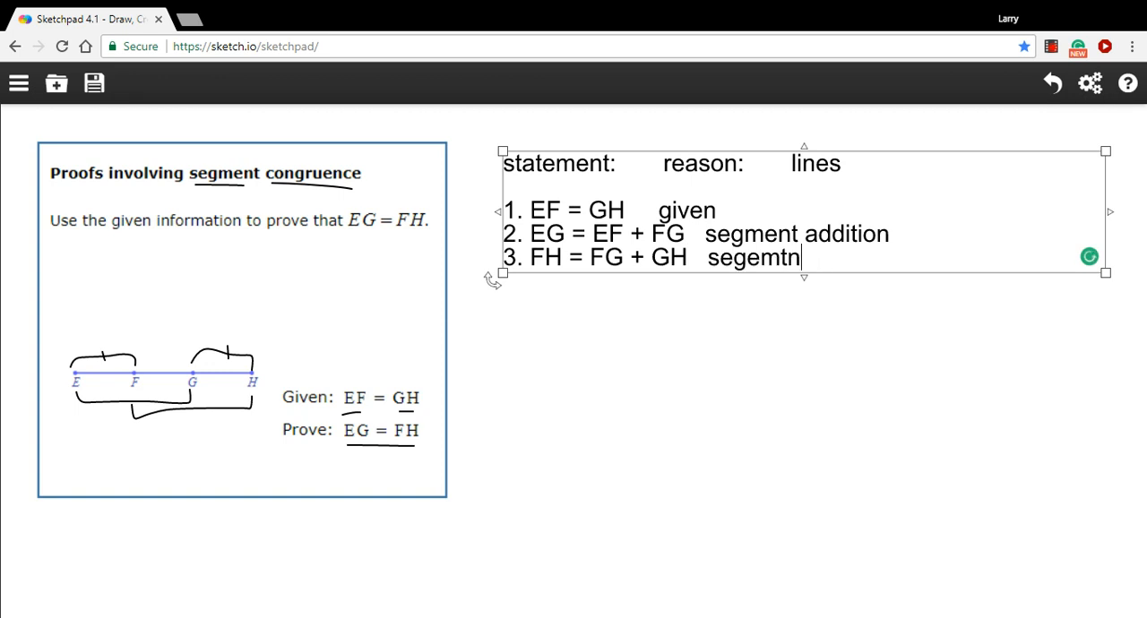
text(segment add)
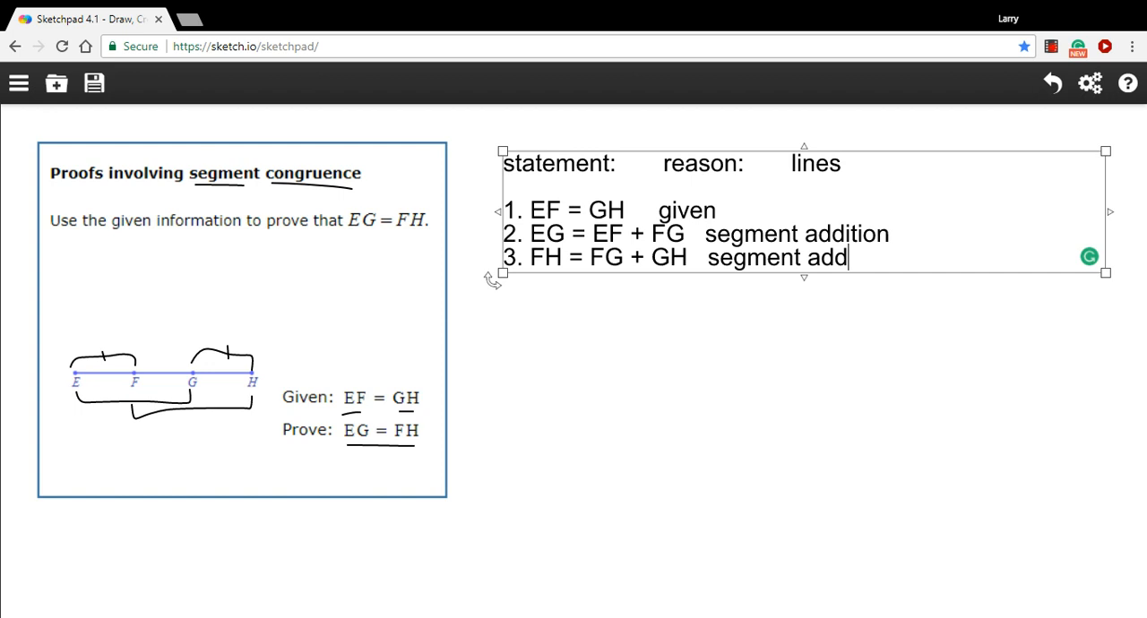
text(ition)
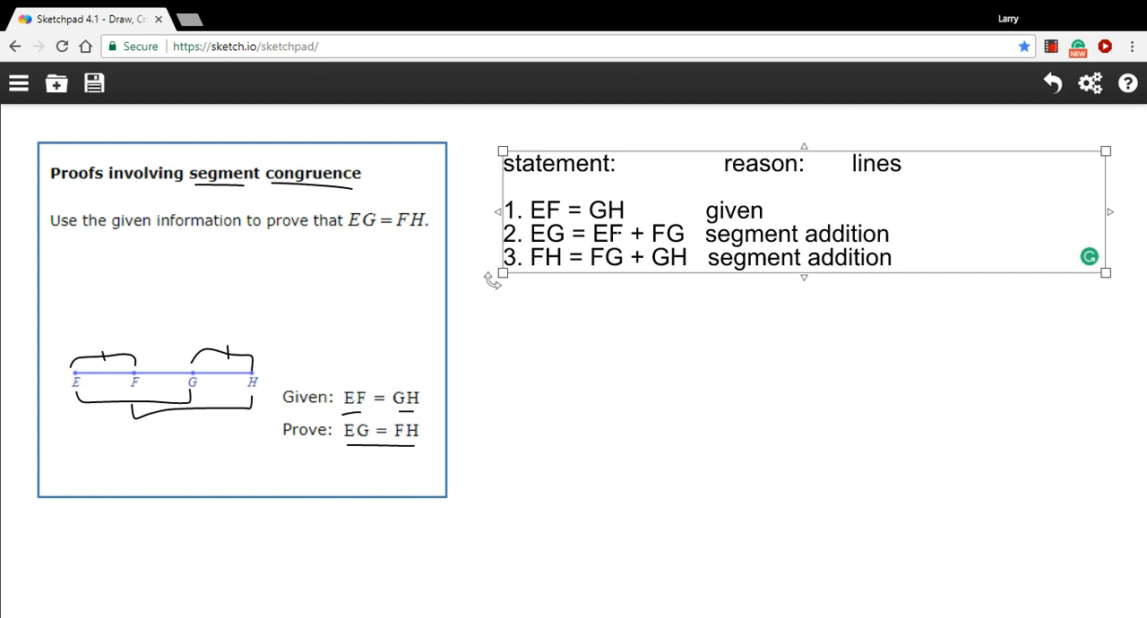
double_click(606, 233)
text(4.)
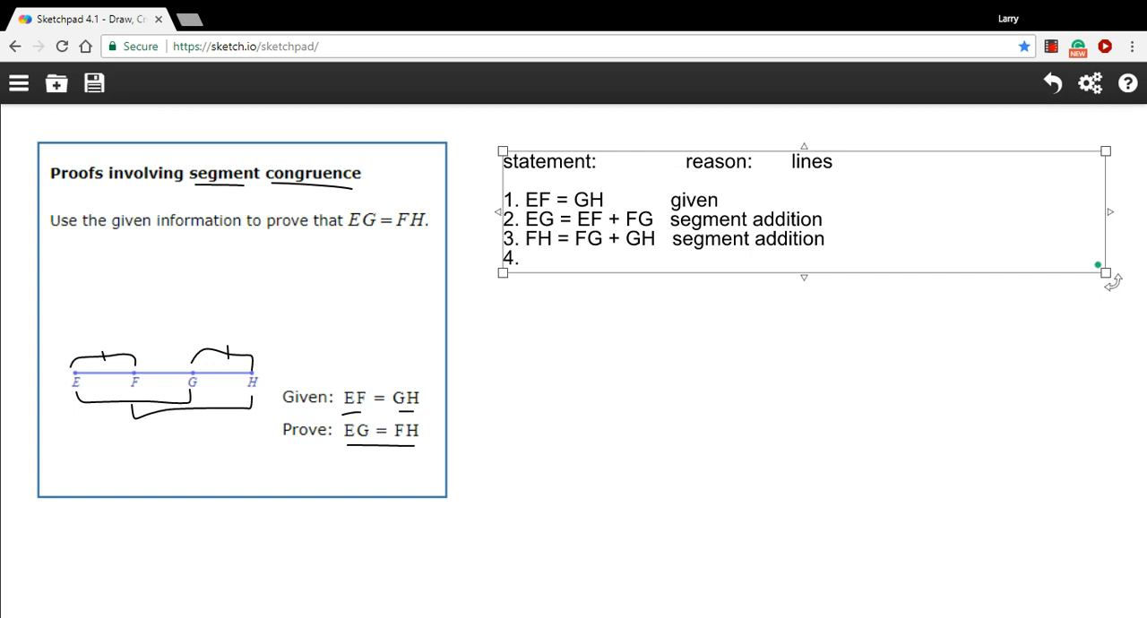
Step: Write line 4 'EG = GH + FG' by substitution from lines 1, 2, and start a new line
text(EG =)
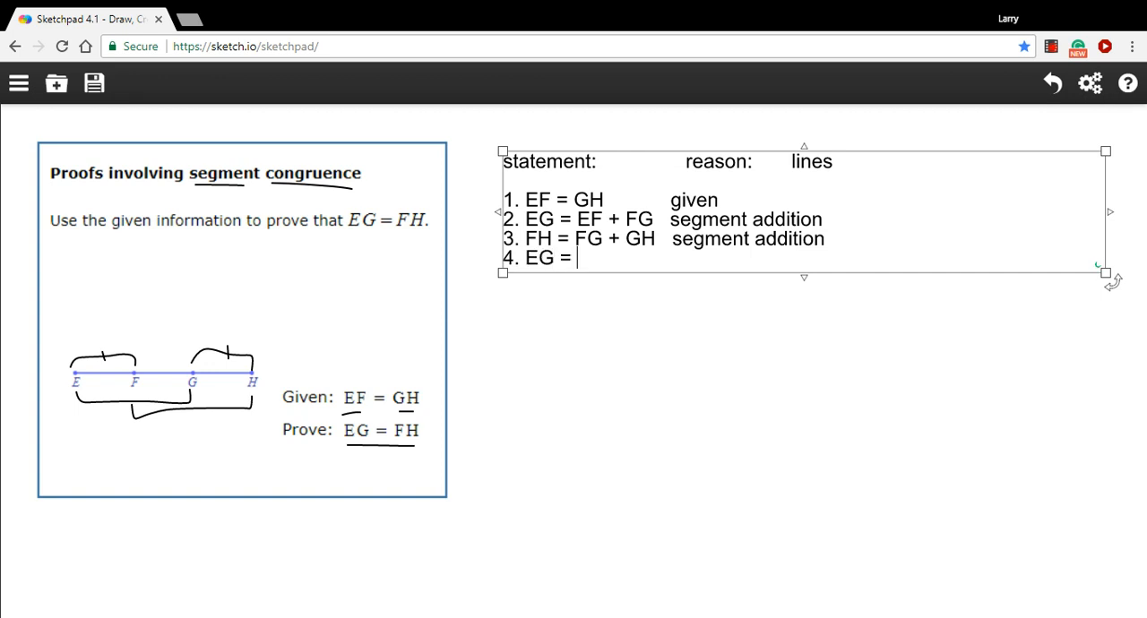
text(GH +)
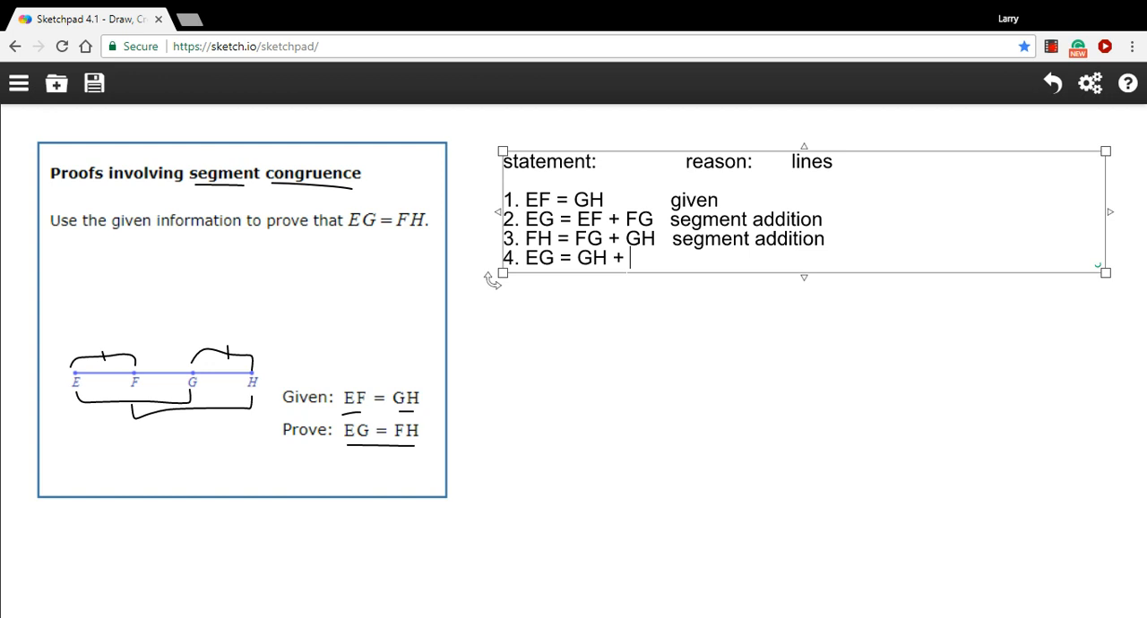
text(FG)
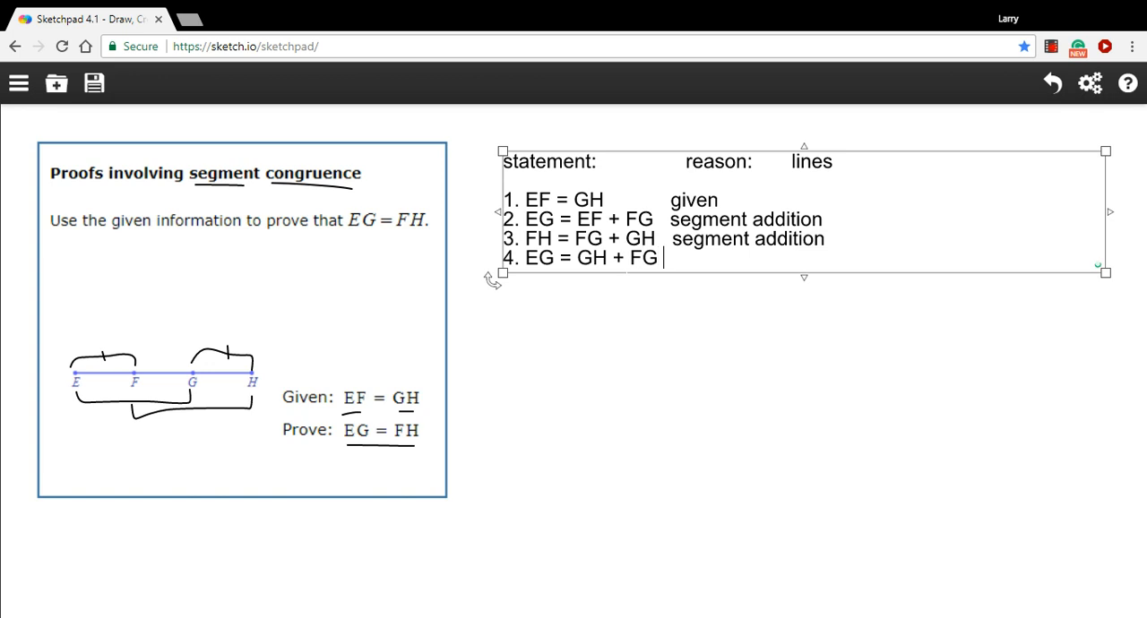
text(substitution)
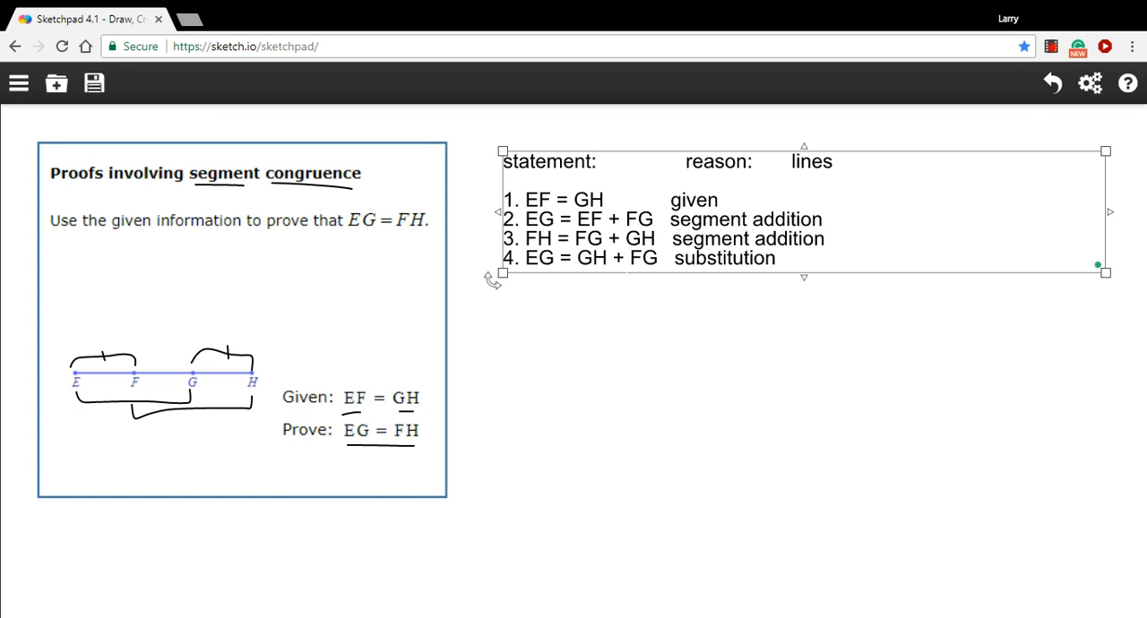
text(1, 2)
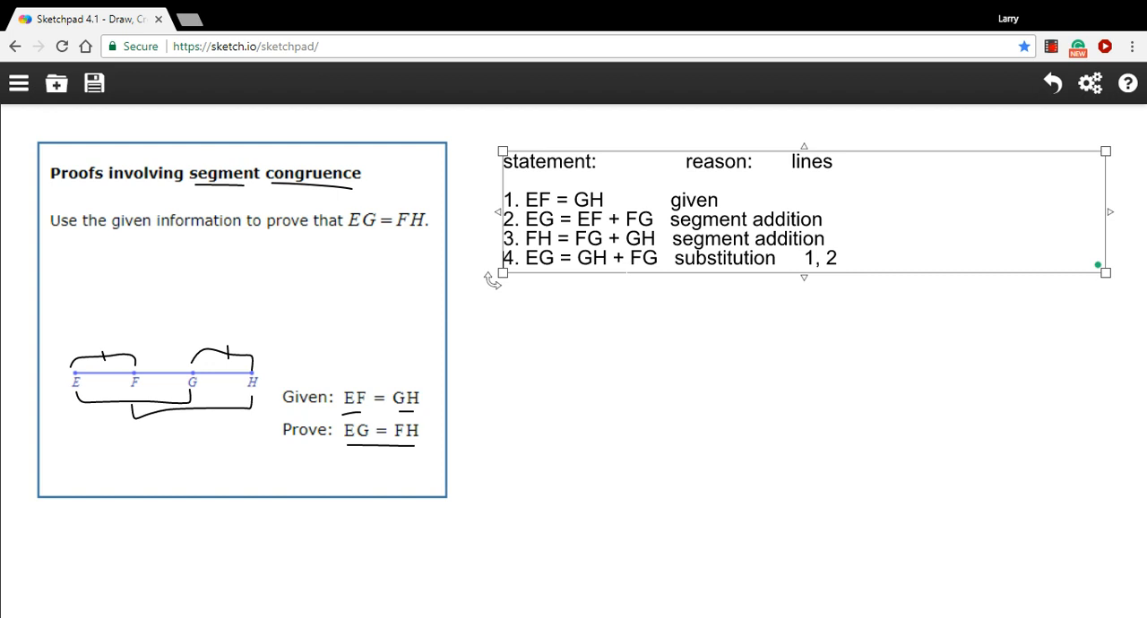
key(enter)
text(5.)
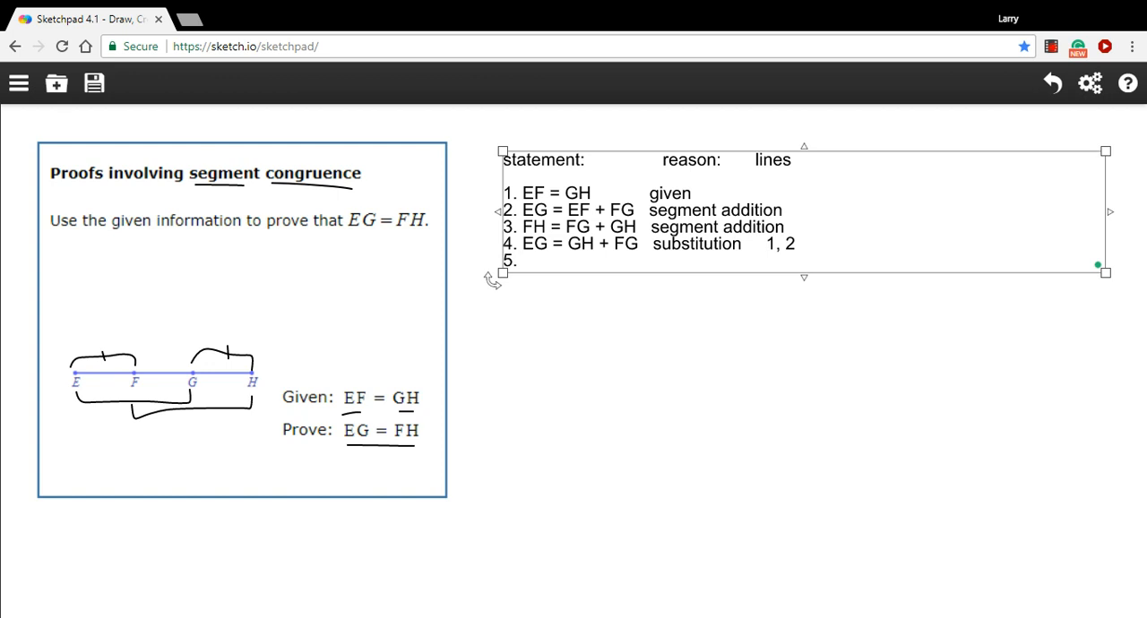
Step: Write line 5 'EG = FH' with reason 'substitution' citing lines 3, 4
text(EG)
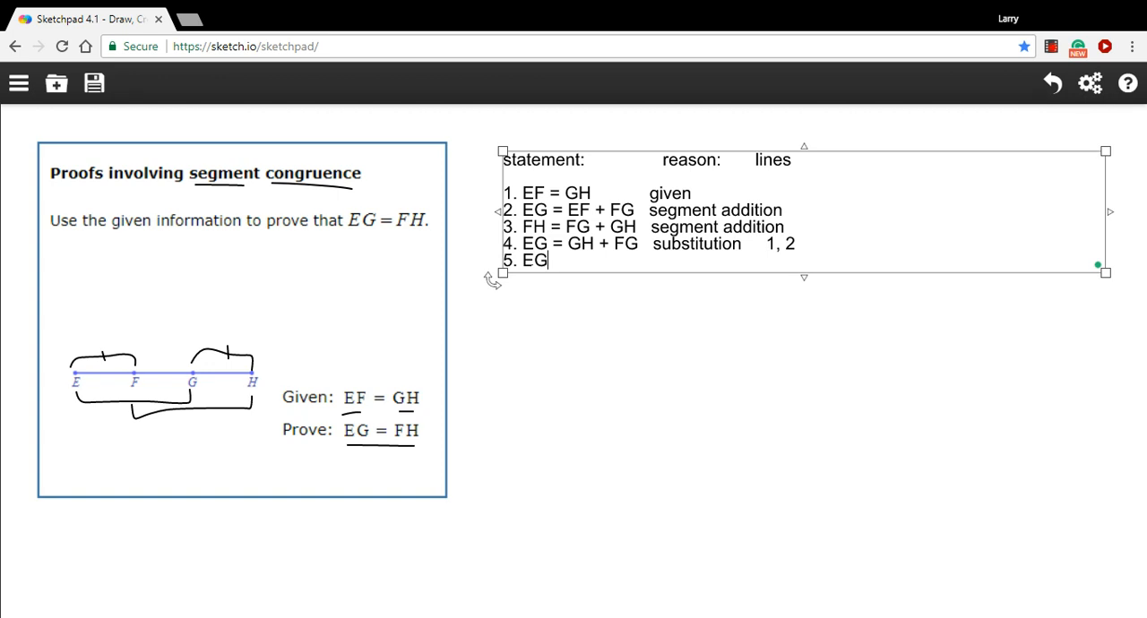
text(= FH)
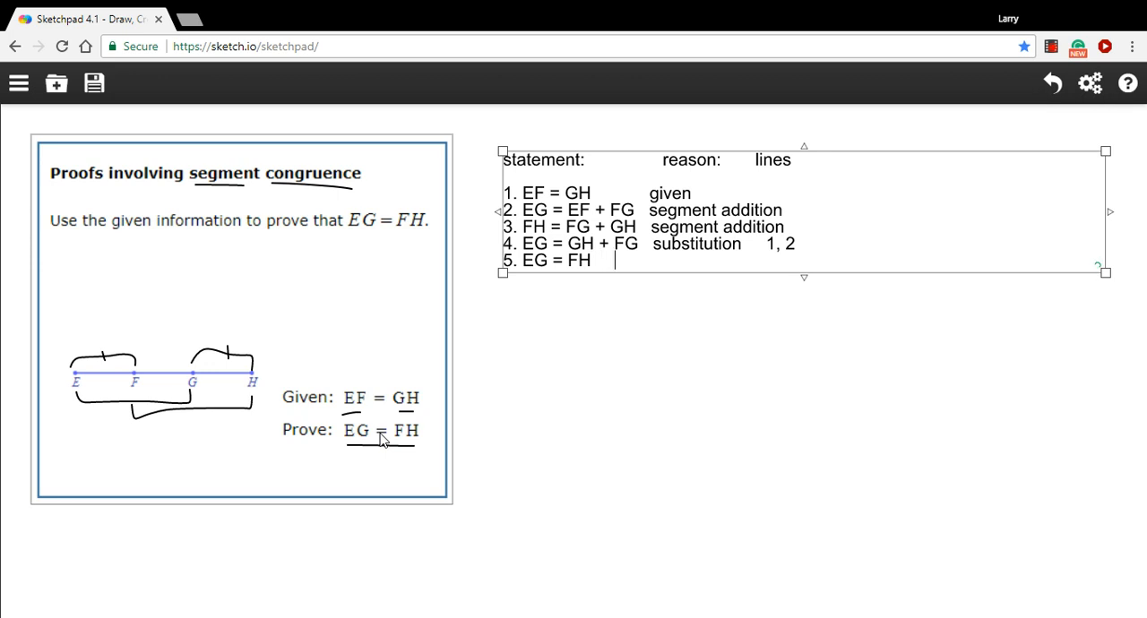
text(sub)
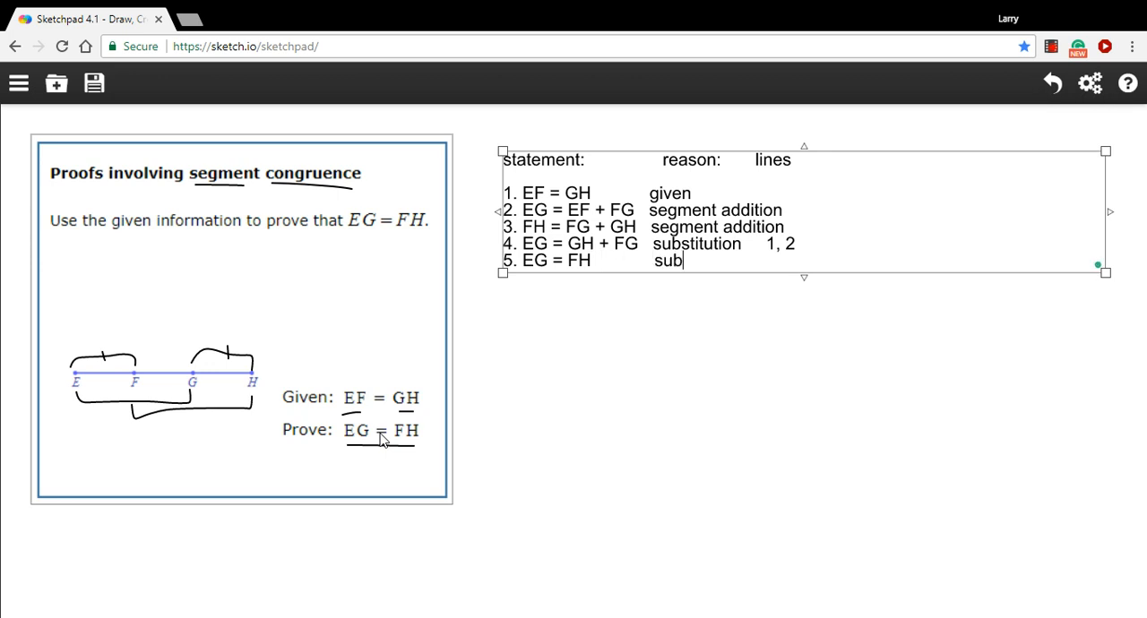
text(stitutaion)
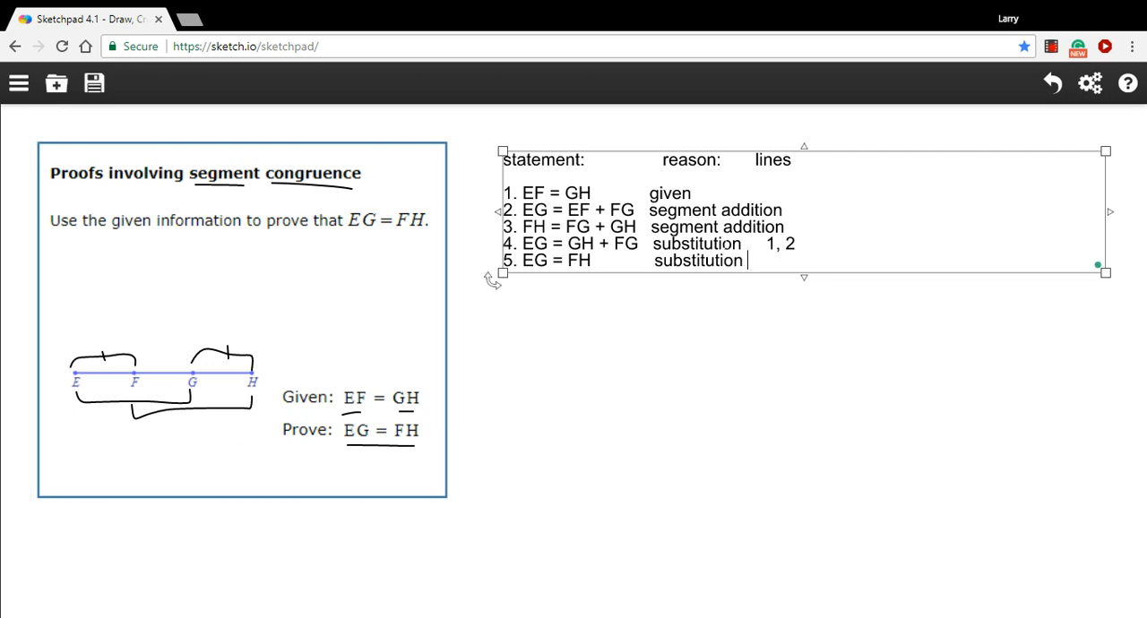
text(3, 4)
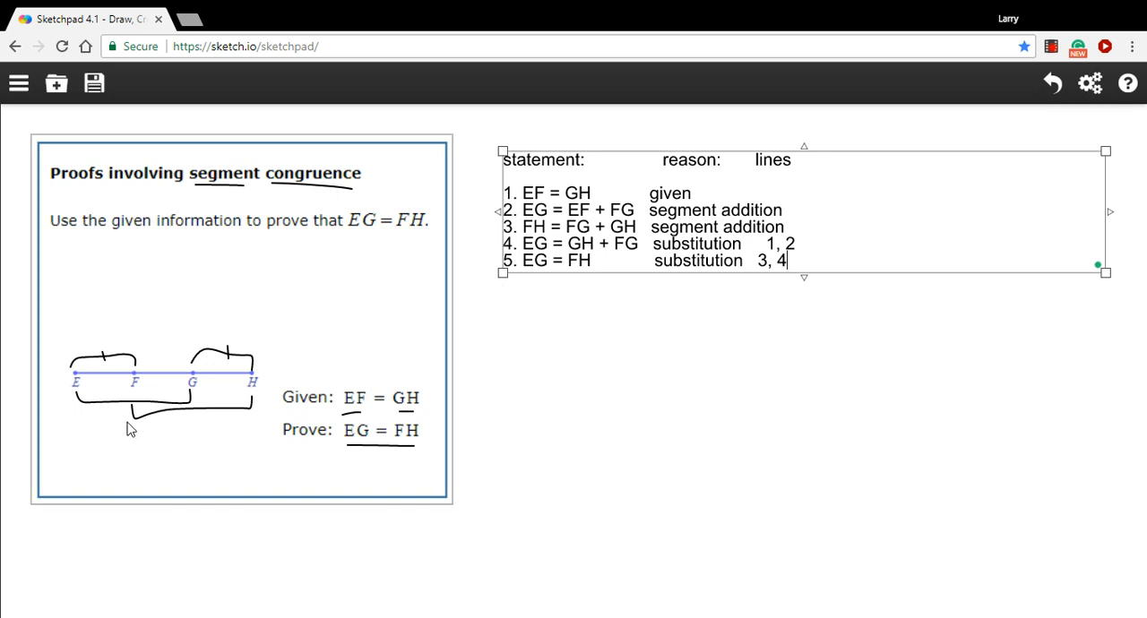
mouse_move(184, 414)
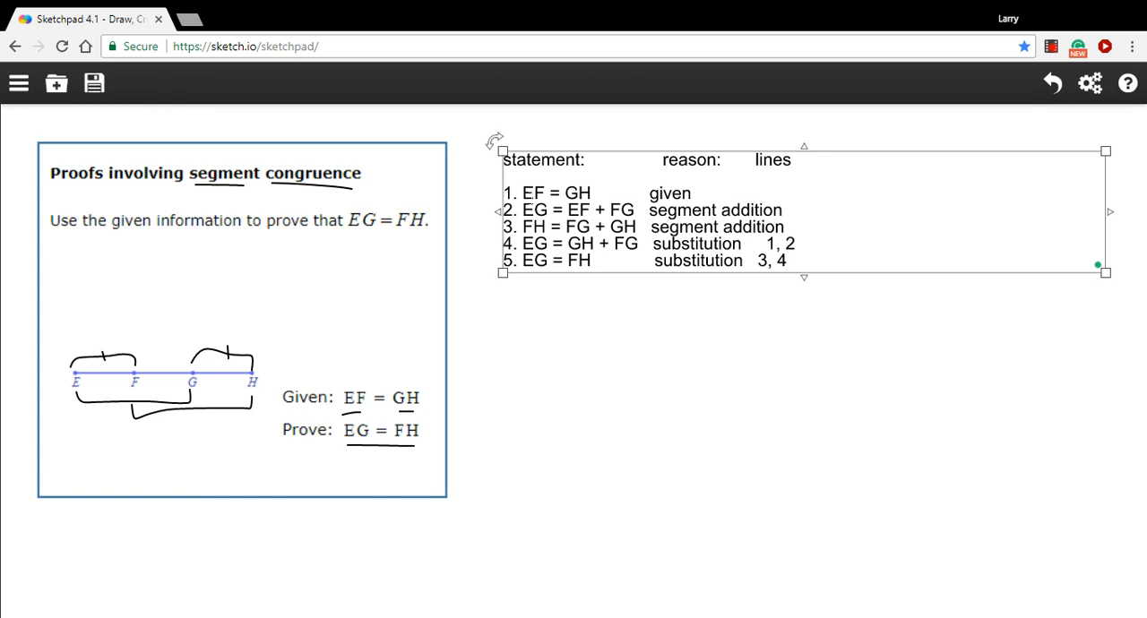
click(786, 260)
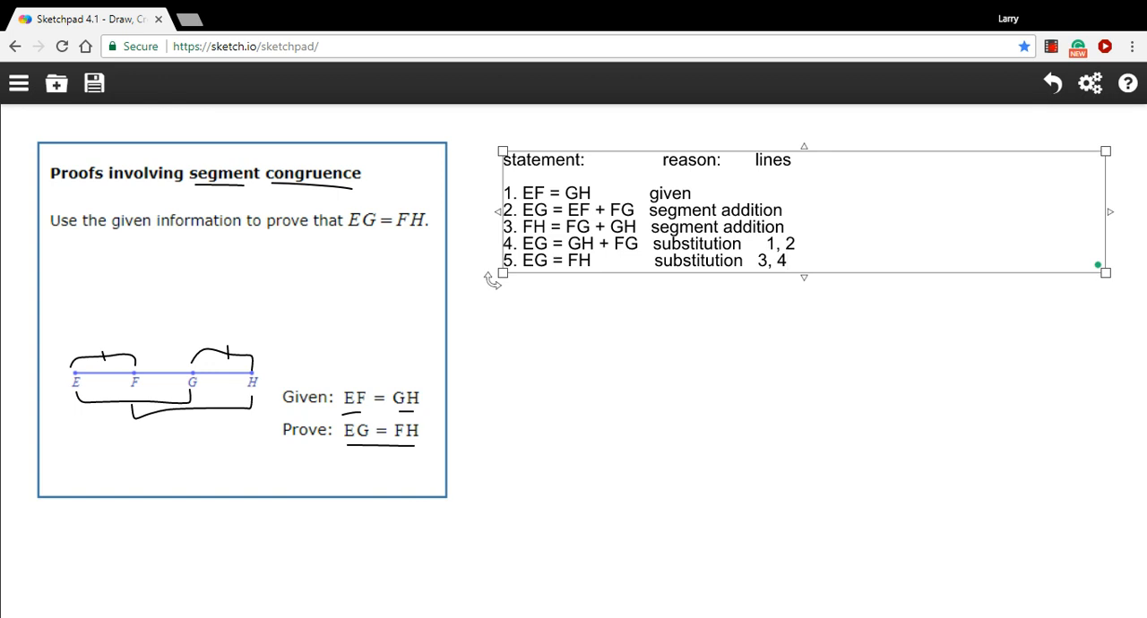
click(787, 261)
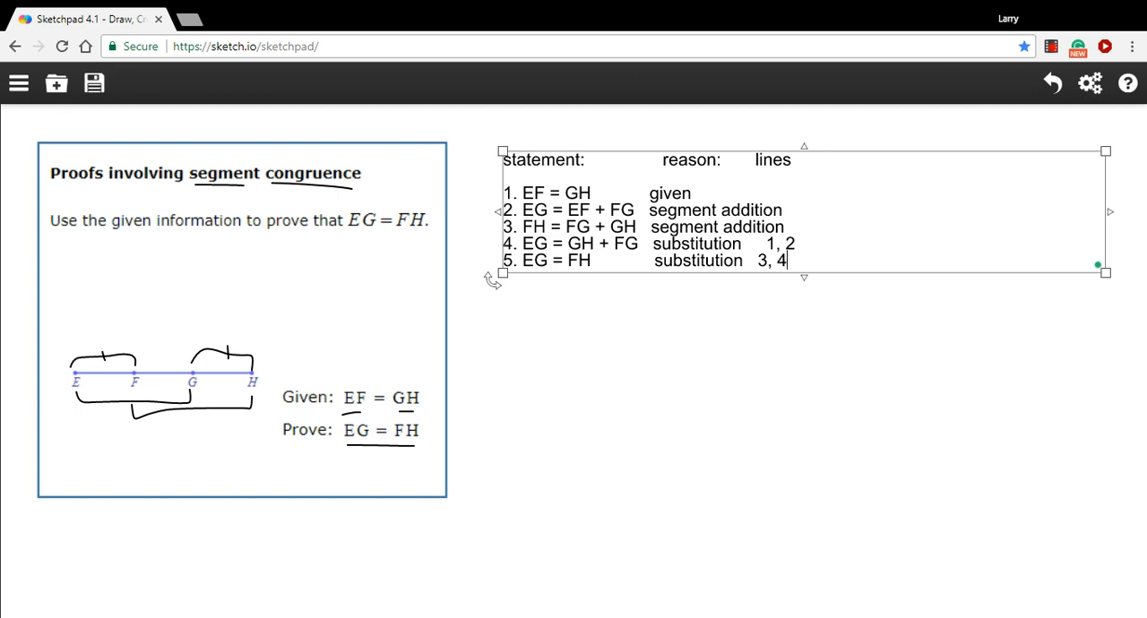
click(571, 334)
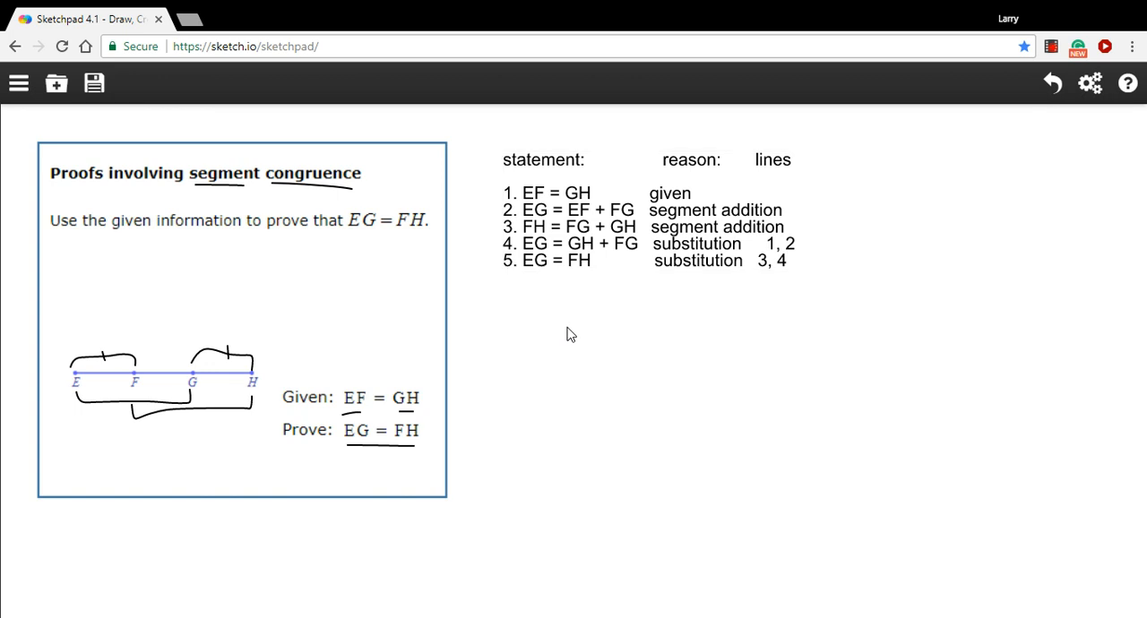